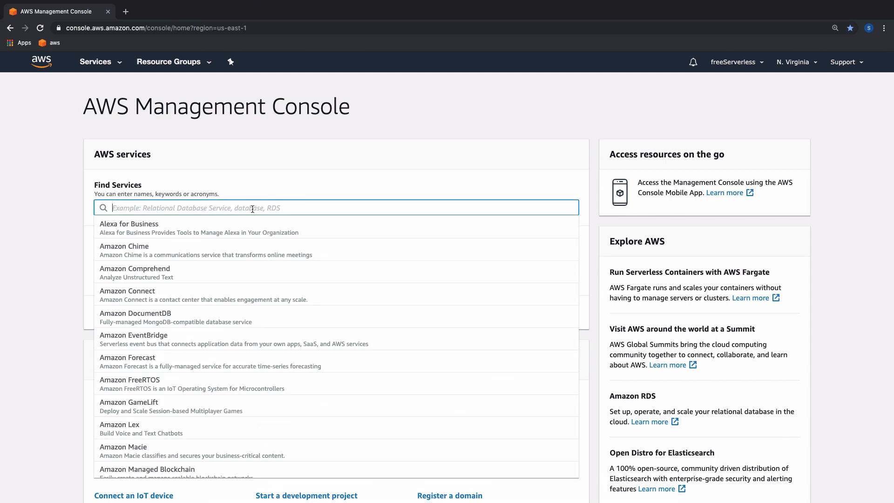
Search services for 'iam' and open the IAM dashboard
text(iam)
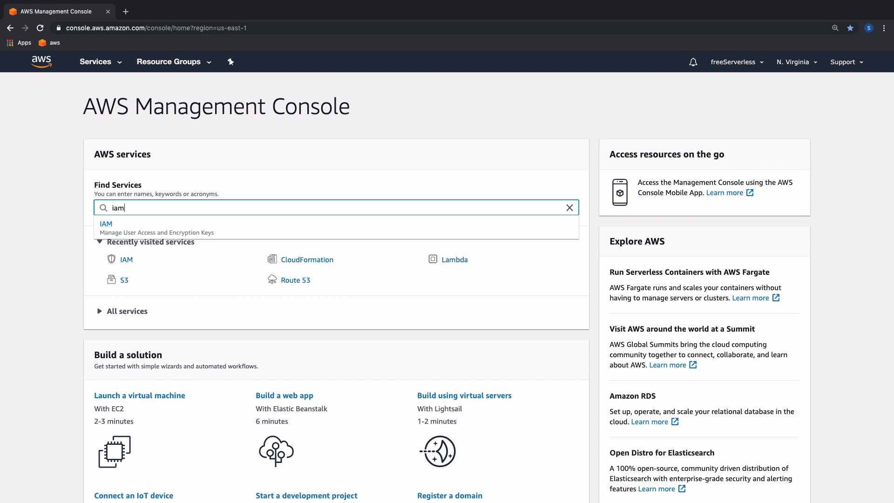
click(106, 223)
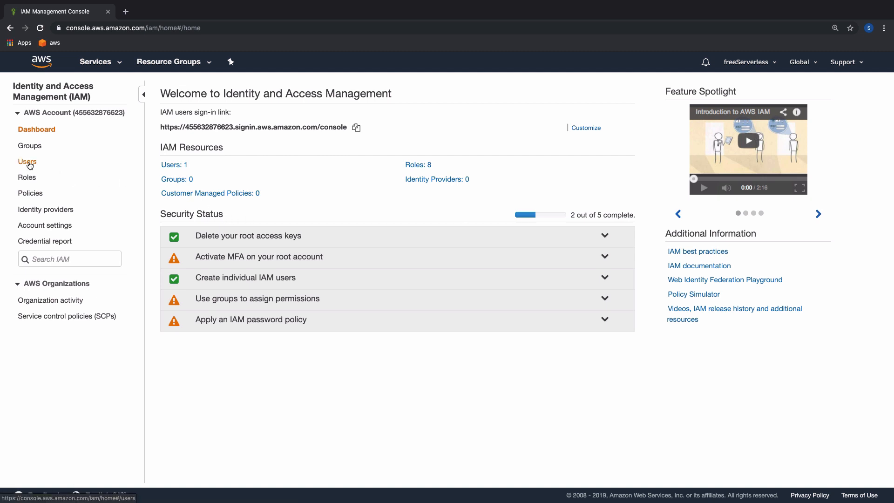
Add an IAM user named ServerlessAccount with programmatic access selected
click(27, 162)
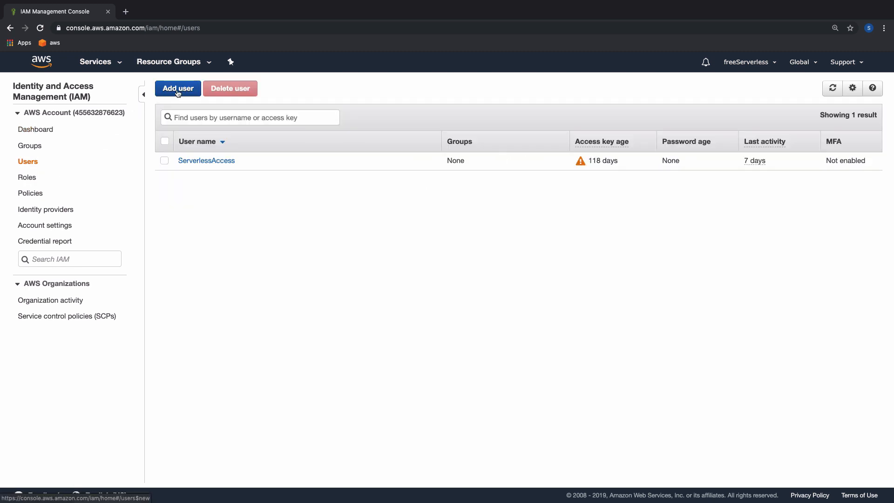
click(178, 89)
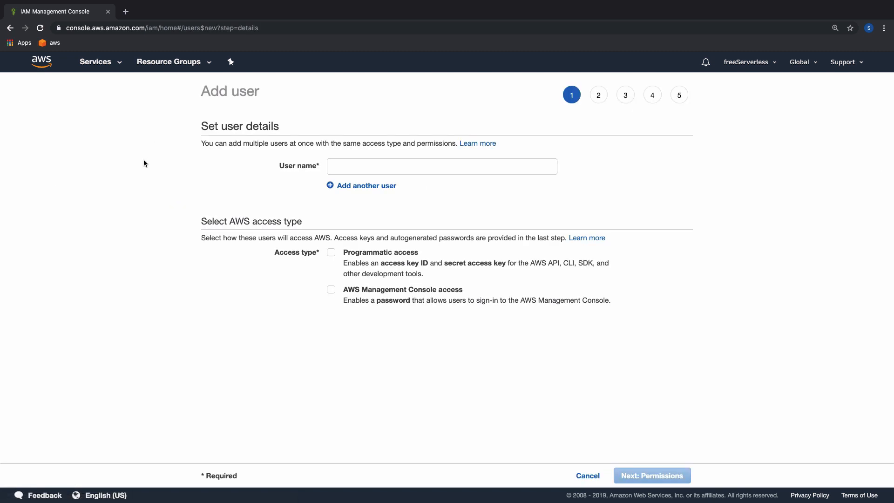
click(441, 166)
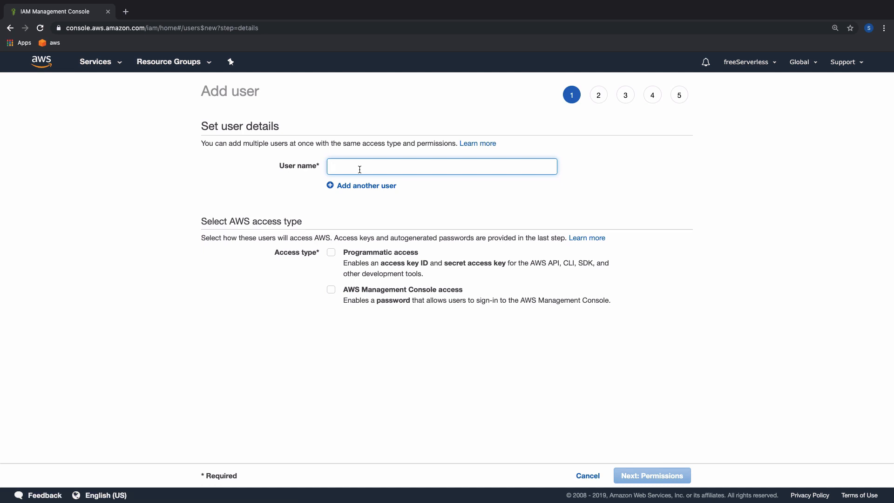
text(Serv)
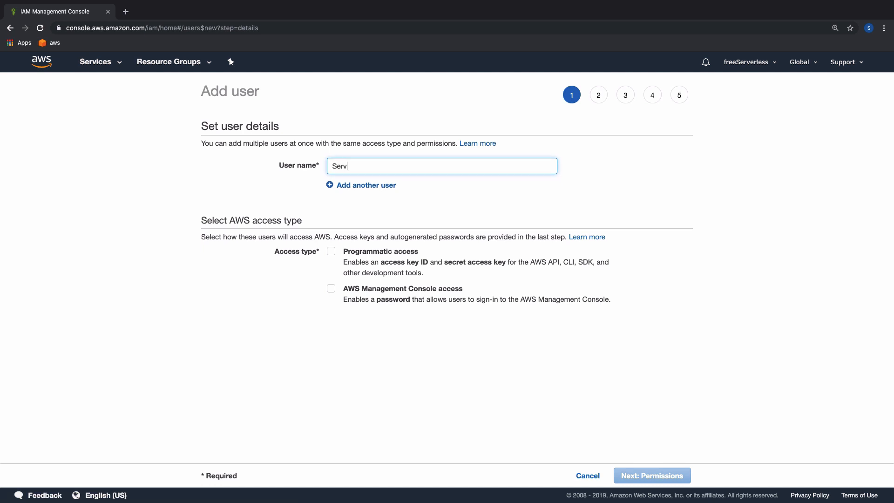
text(erless)
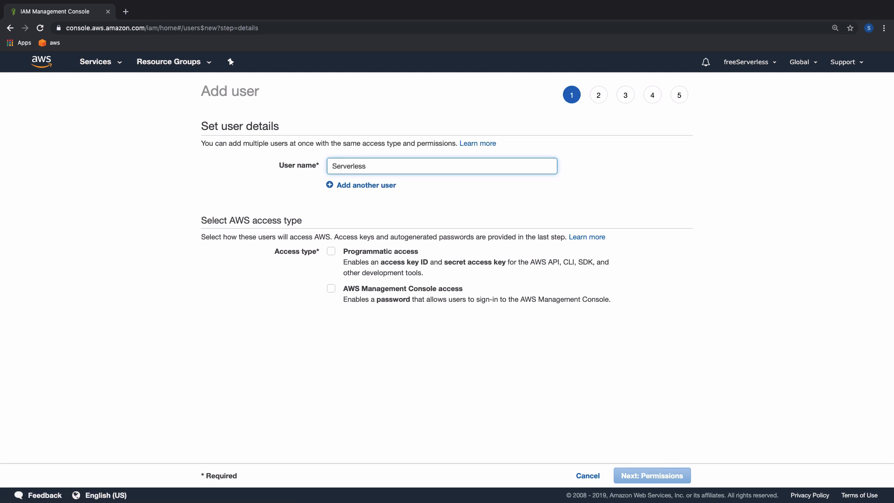
text(Account)
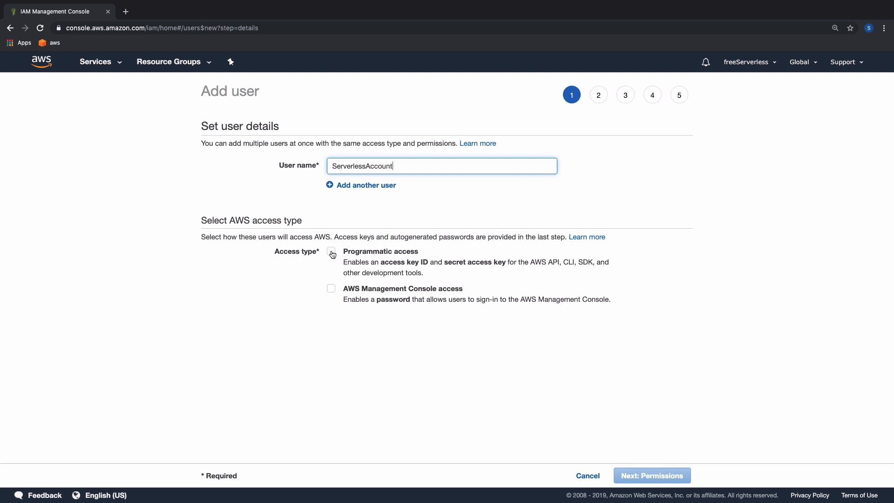
click(331, 251)
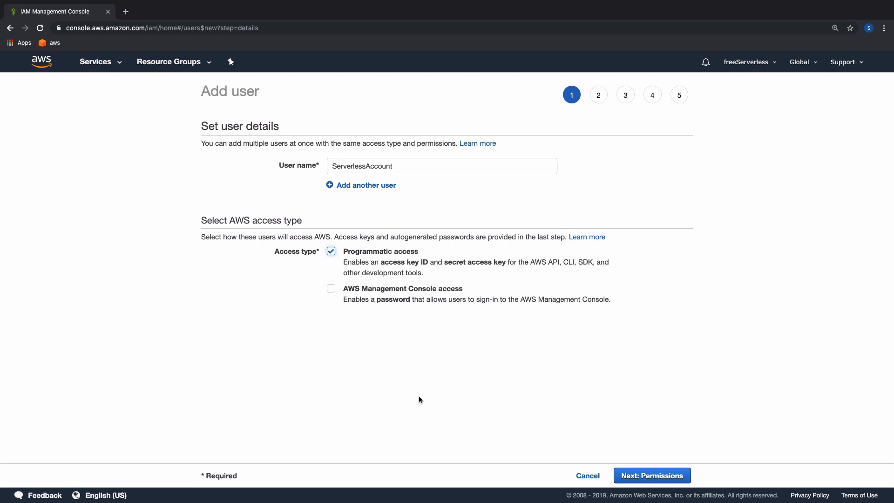
mouse_move(647, 445)
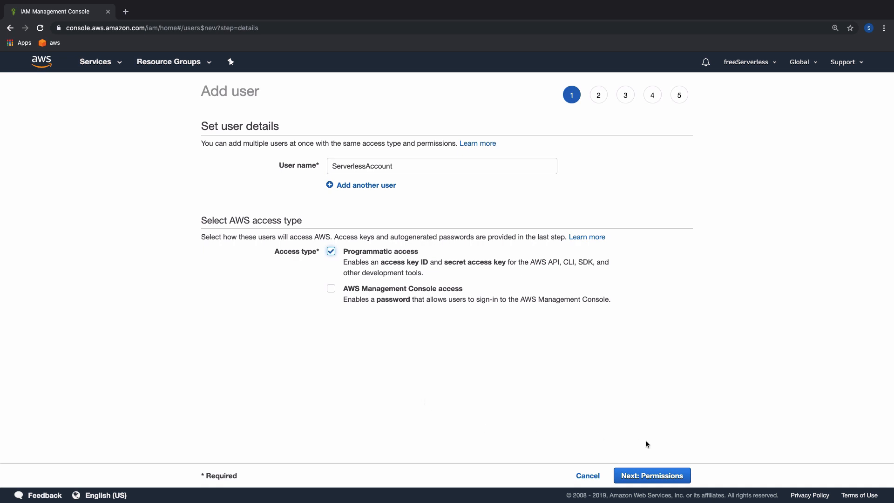
mouse_move(652, 475)
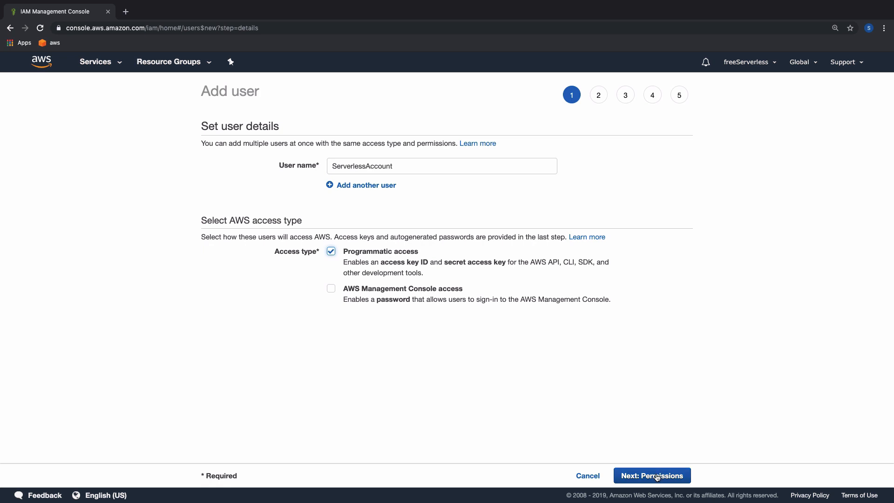
Attach the AdministratorAccess policy directly to ServerlessAccount and reach the tags step
click(653, 475)
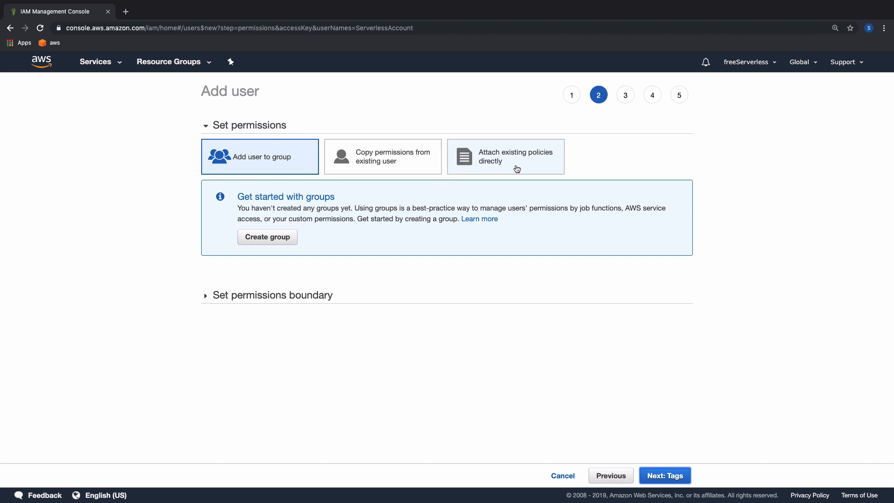
click(505, 157)
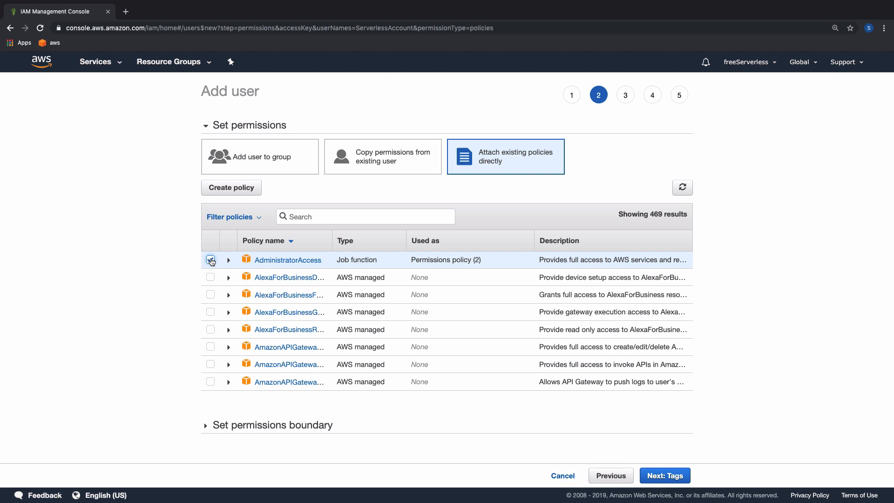
click(210, 260)
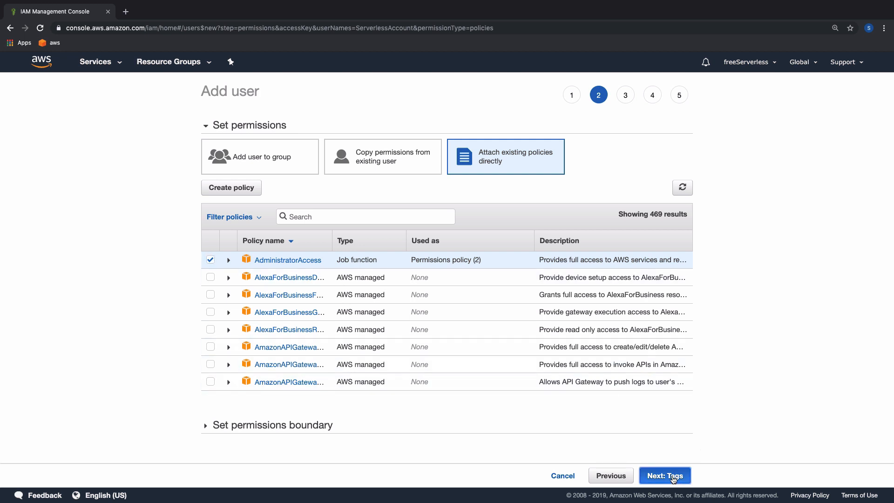
click(663, 475)
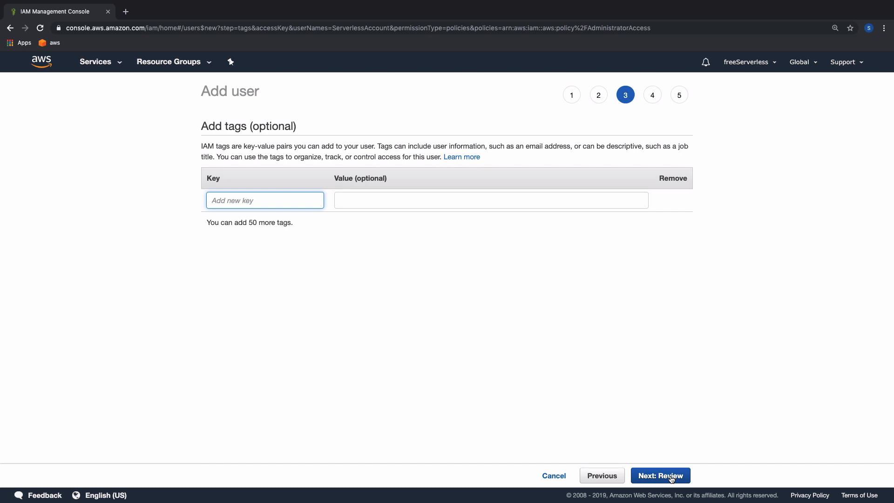
Skip tags, review the ServerlessAccount summary, and create the user
click(660, 475)
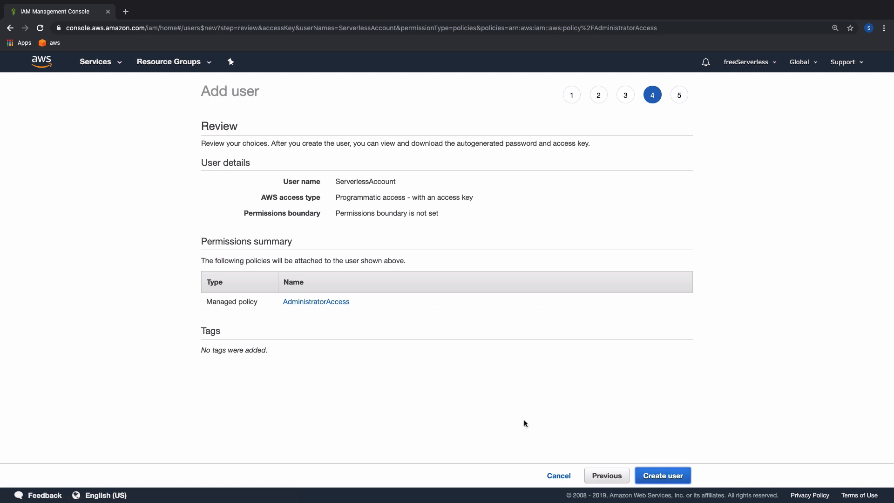
mouse_move(393, 229)
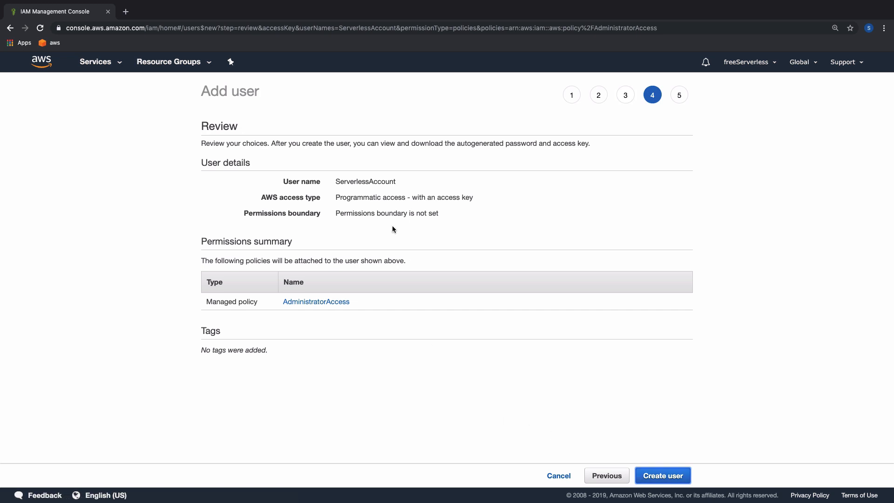
mouse_move(387, 181)
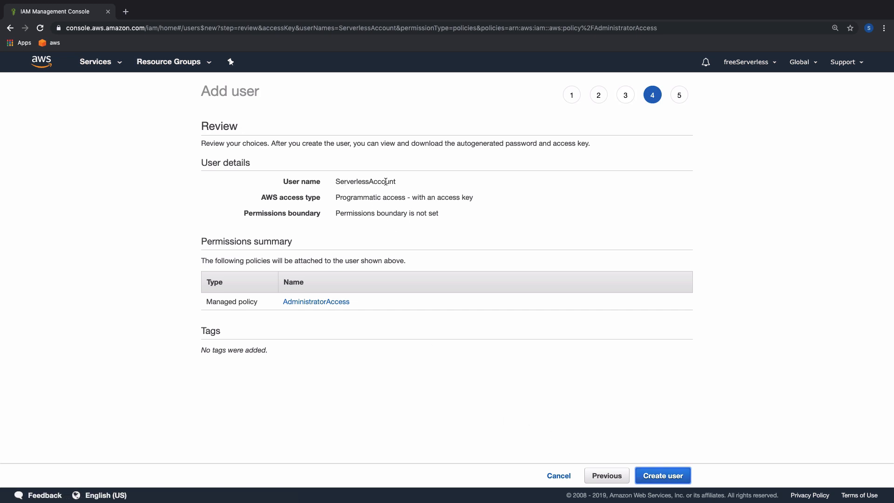
mouse_move(388, 198)
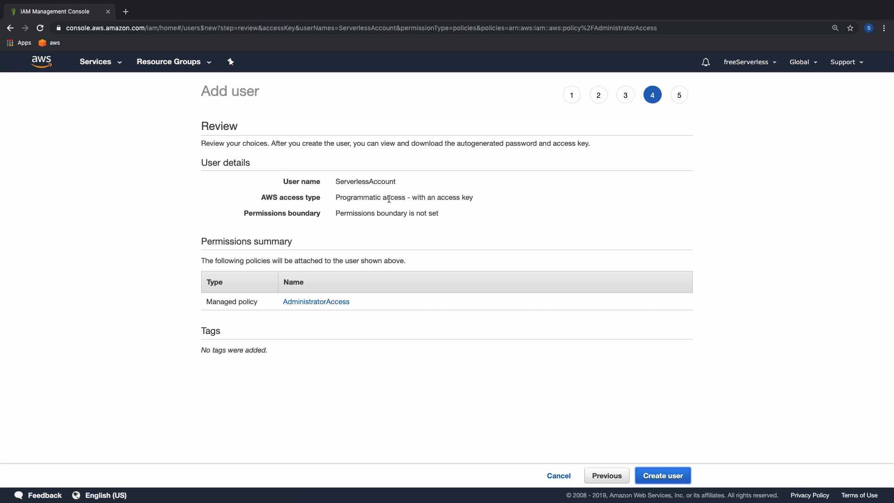
mouse_move(272, 316)
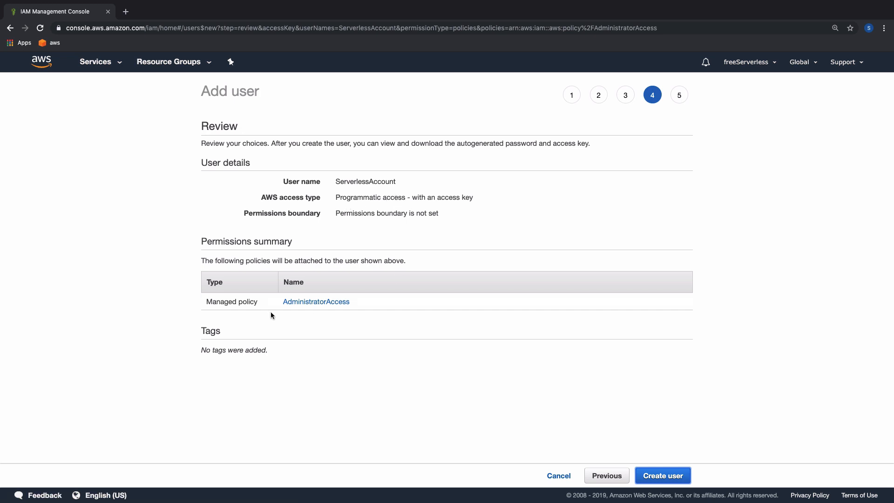
mouse_move(357, 307)
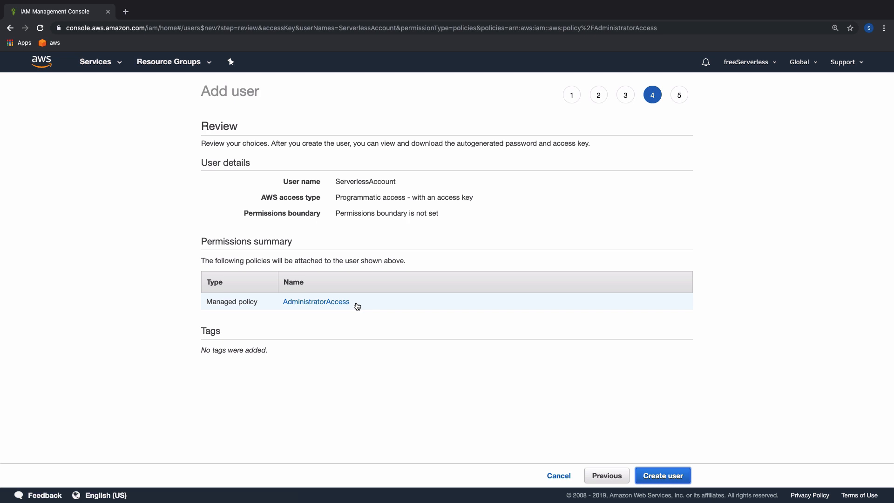
mouse_move(687, 438)
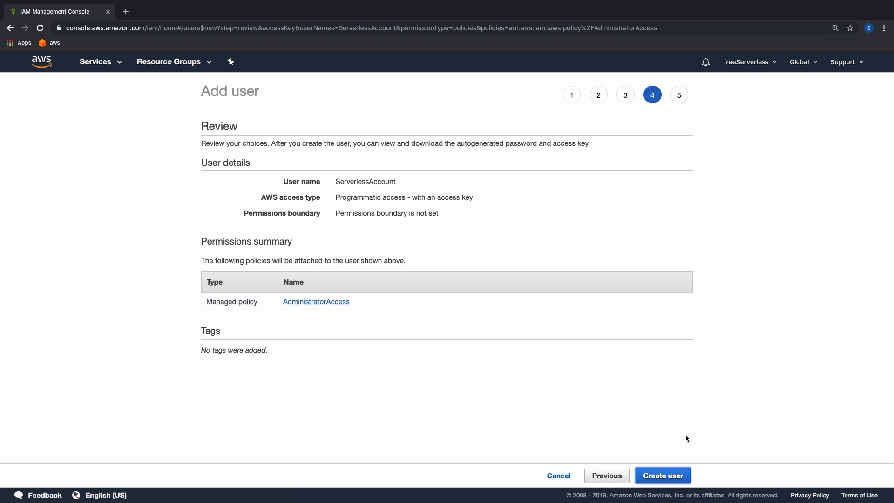
click(663, 475)
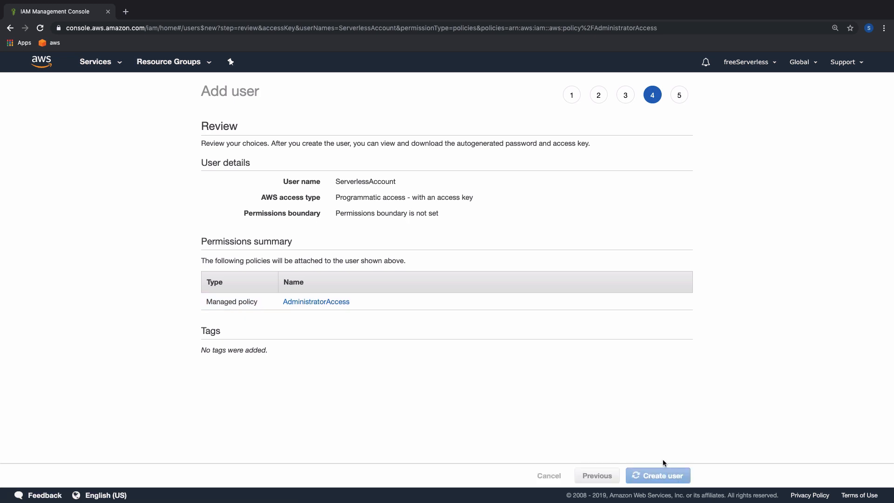
Finish on the user-creation success page showing the access keys, and open a Terminal session
click(658, 475)
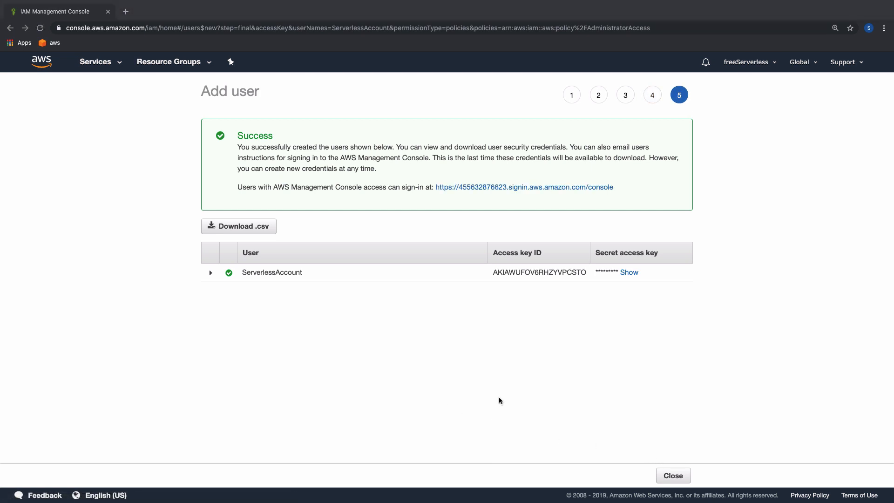
mouse_move(534, 272)
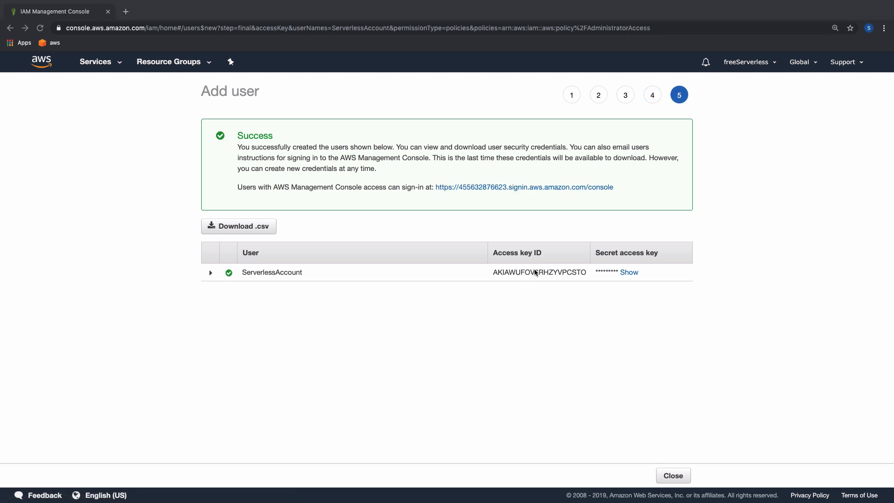
mouse_move(654, 256)
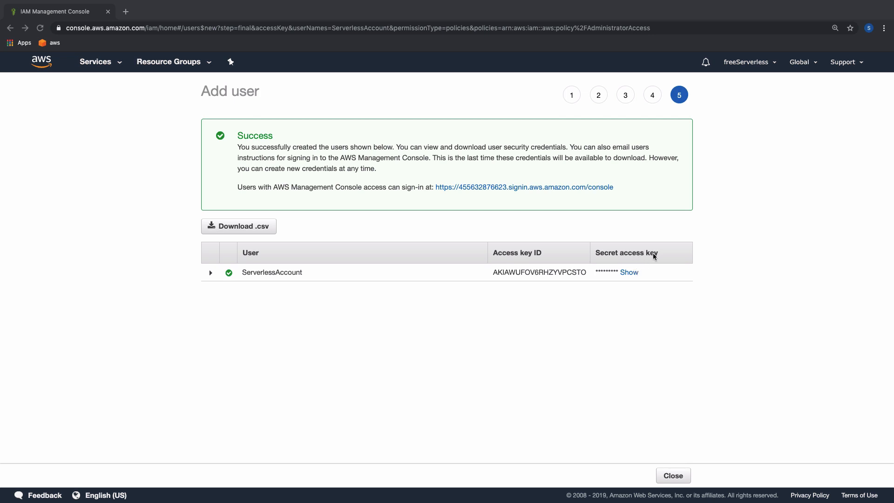
mouse_move(594, 324)
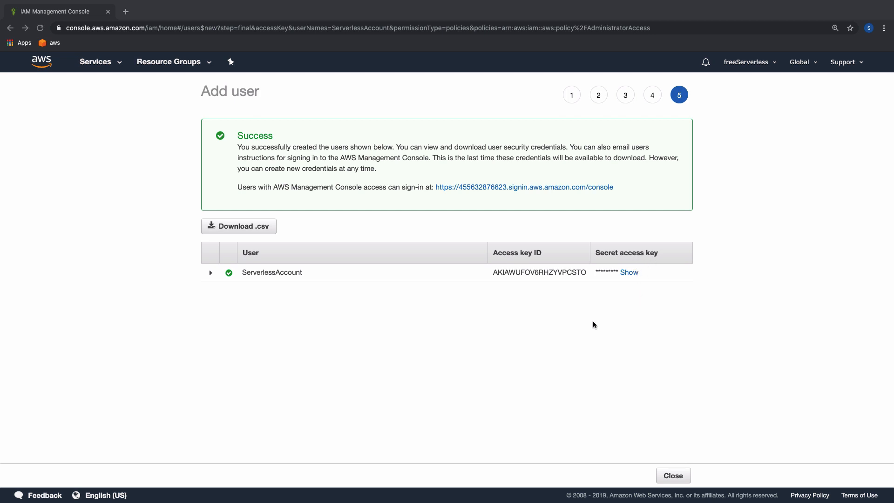
double_click(539, 272)
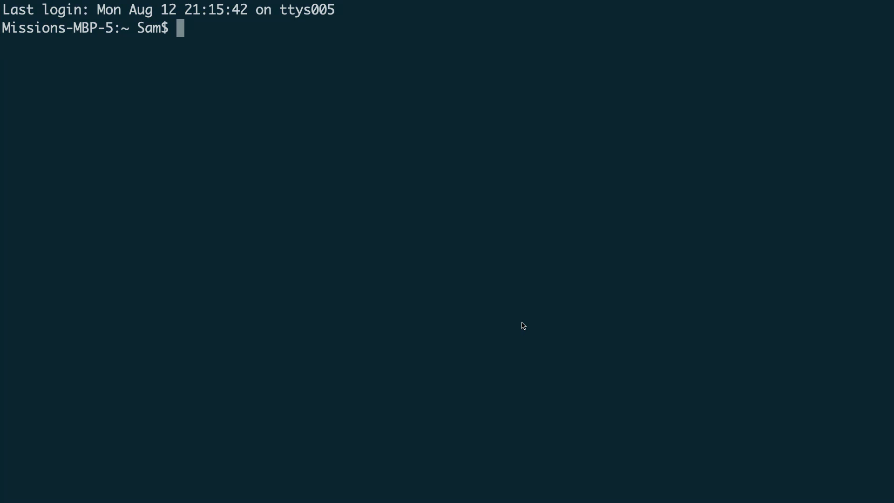
Run 'npm install -g serverless' to install the Serverless Framework globally
text(npm insta)
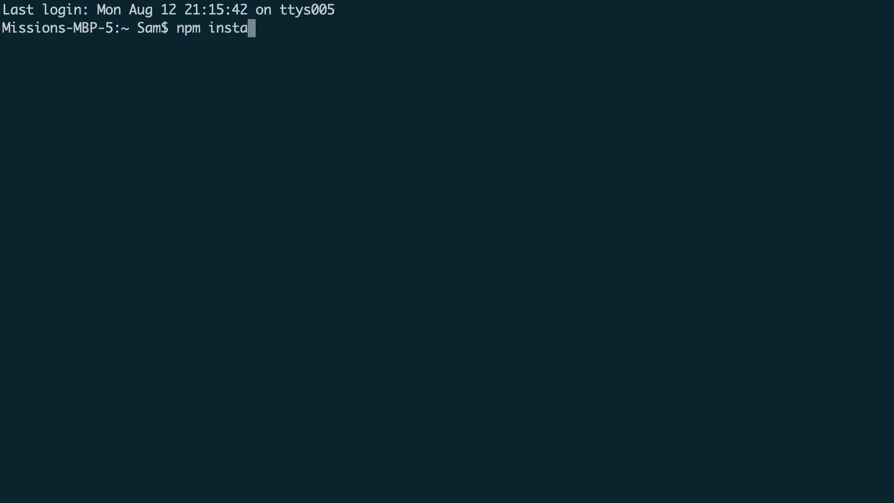
text(ll -g)
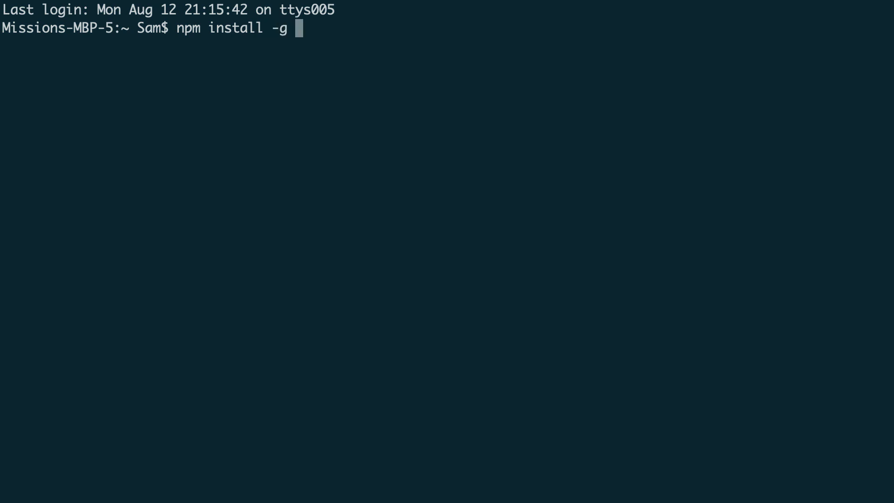
text(serve)
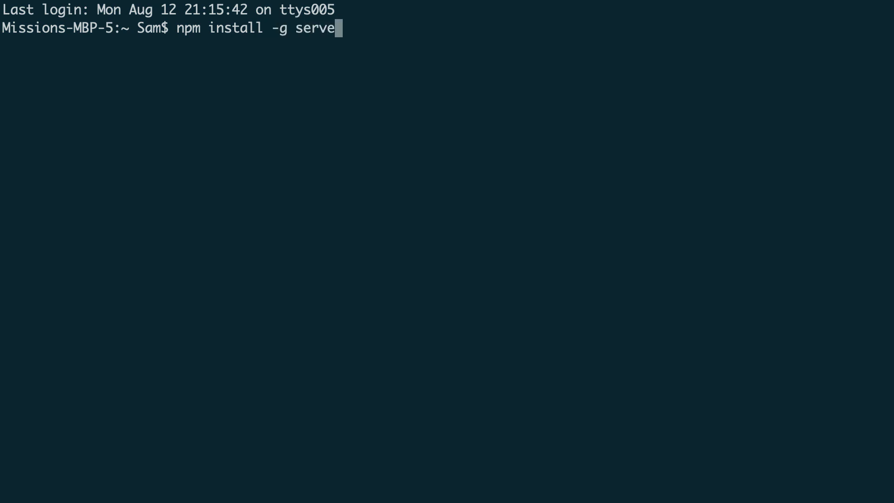
key(Return)
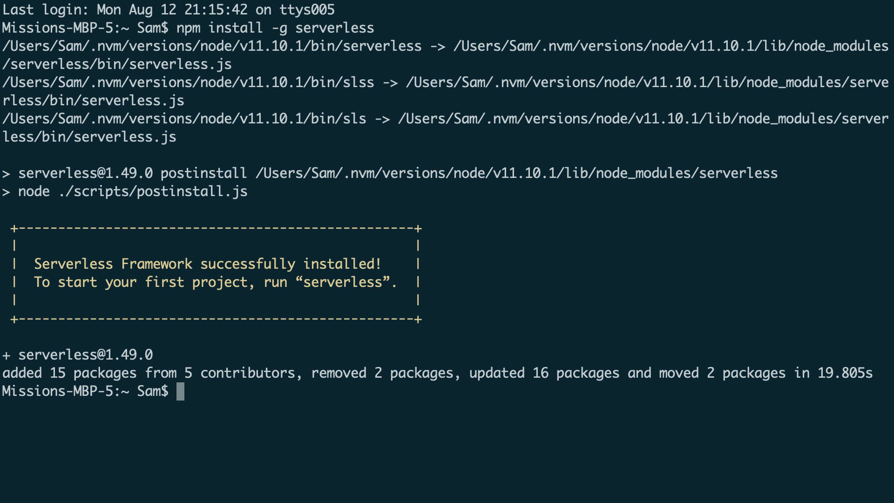
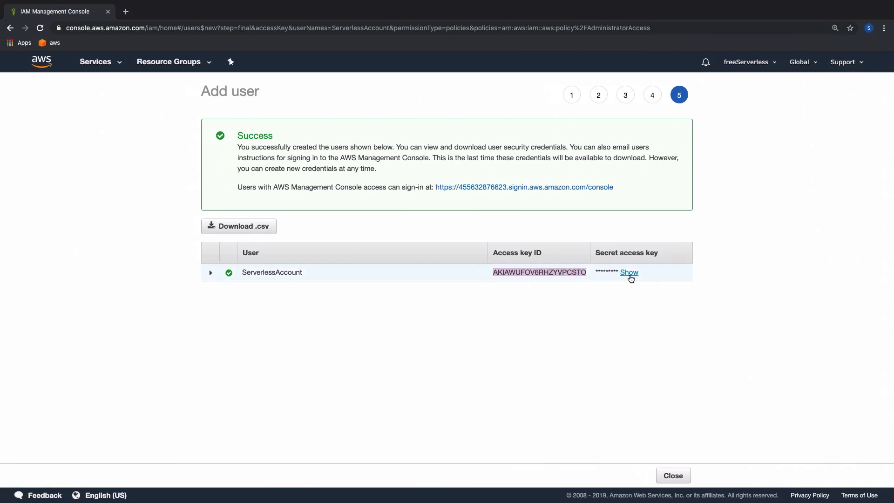
Type 'serverless config credentials --provider aws' at the Terminal prompt
mouse_move(603, 280)
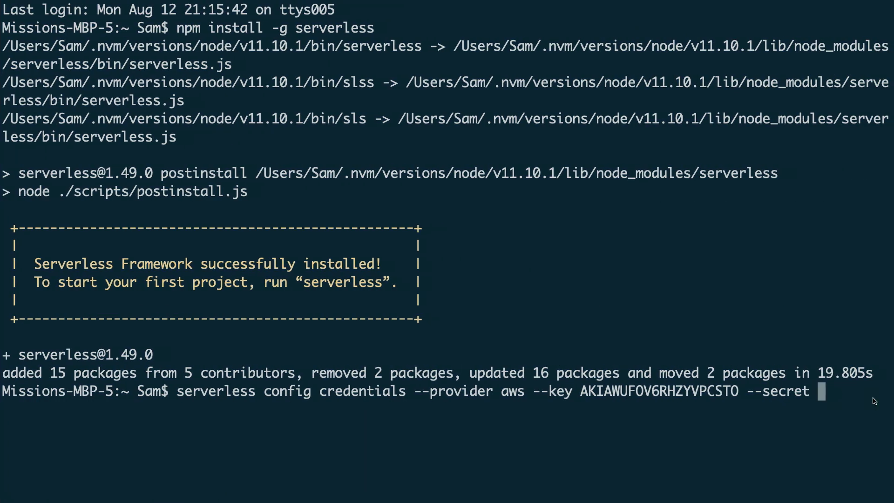
mouse_move(872, 401)
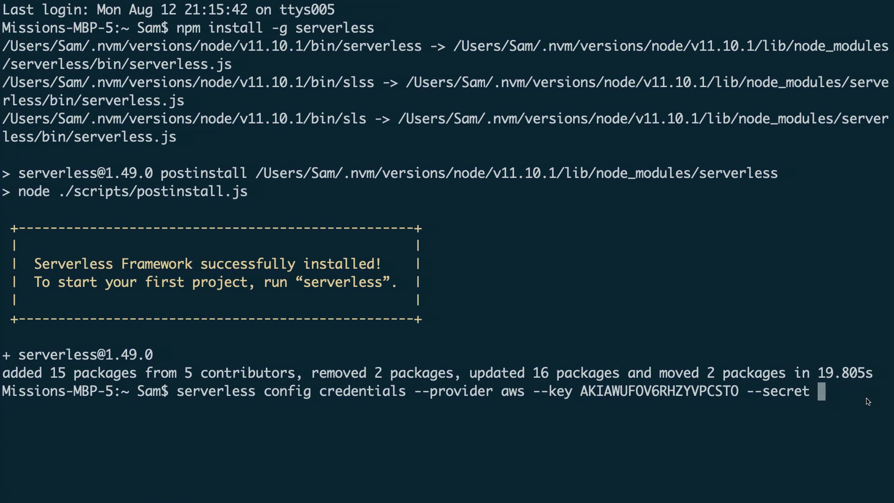
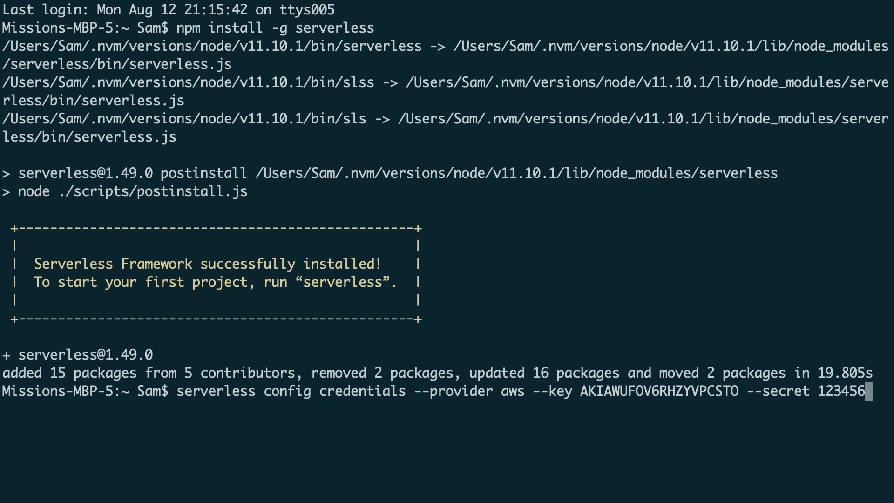
text(--)
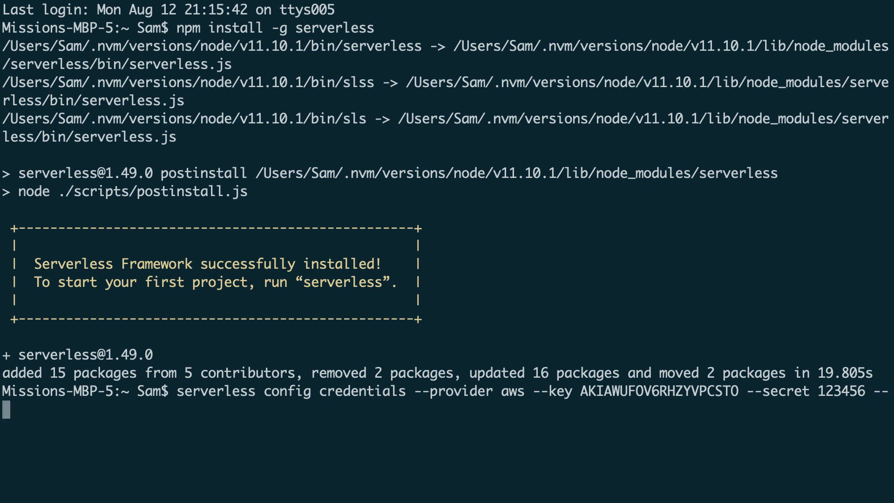
text(profile)
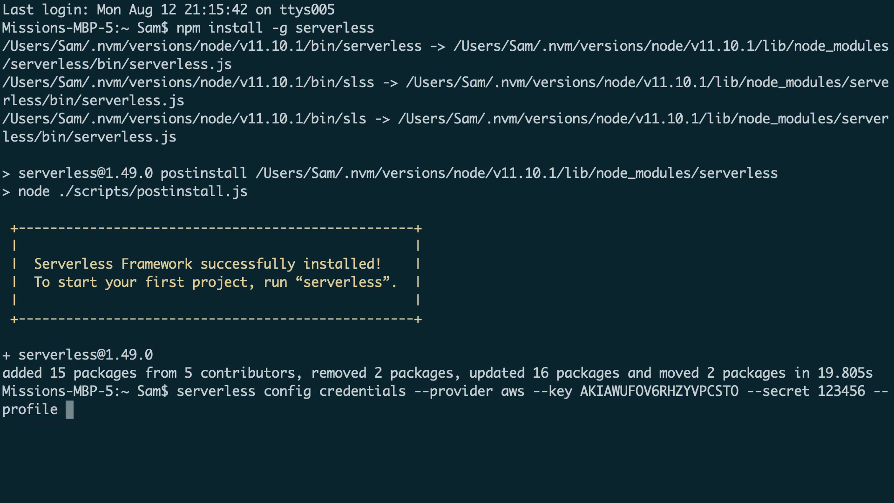
text(serverless)
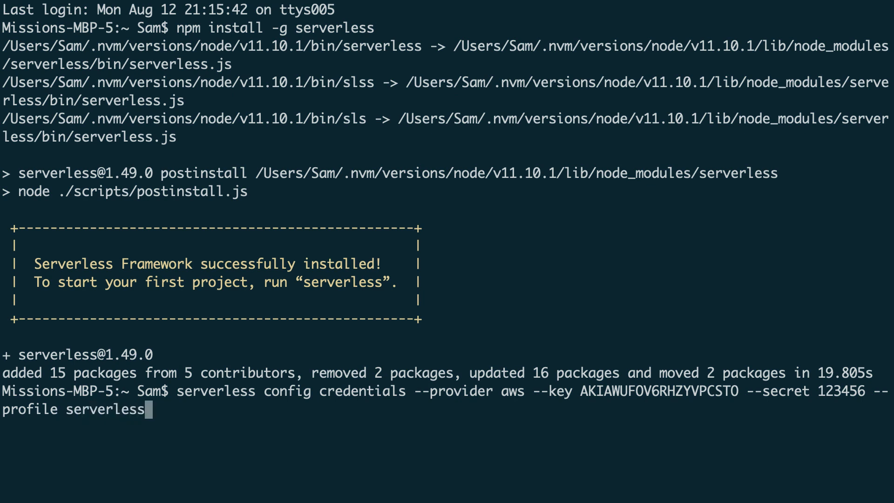
text(User)
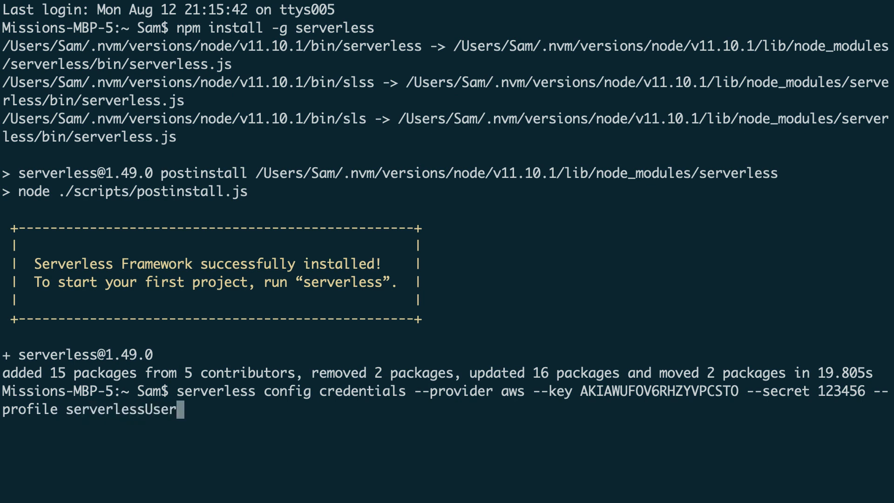